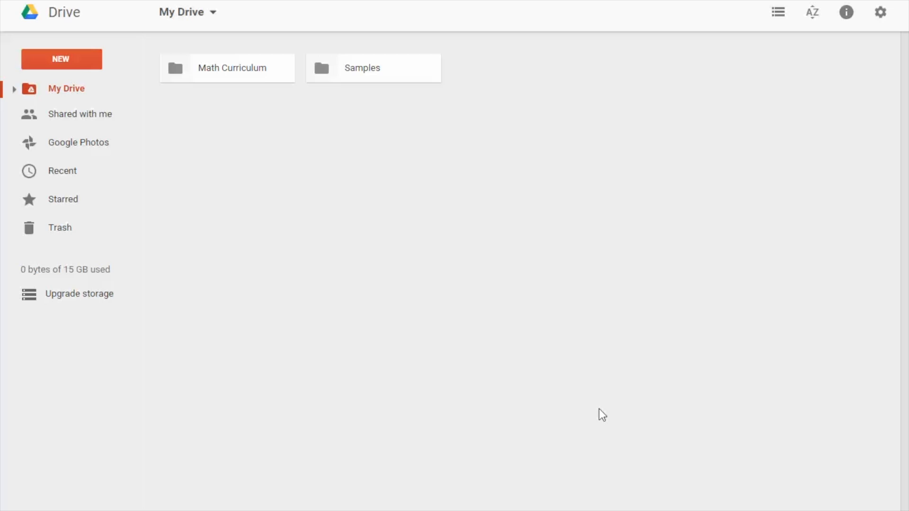
{"action": "mouse_move", "coordinate": [85, 70]}
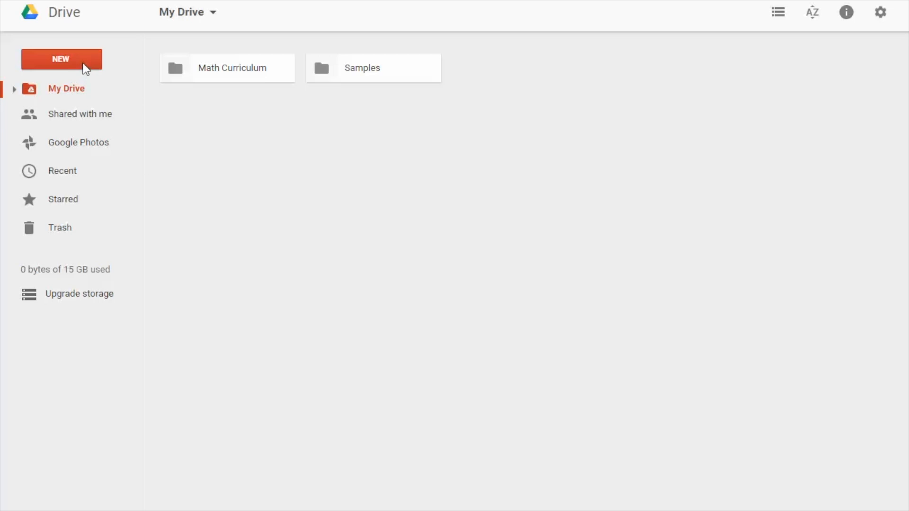
Create a blank Google Form from Drive's New > More menu
{"action": "left_click", "coordinate": [61, 59]}
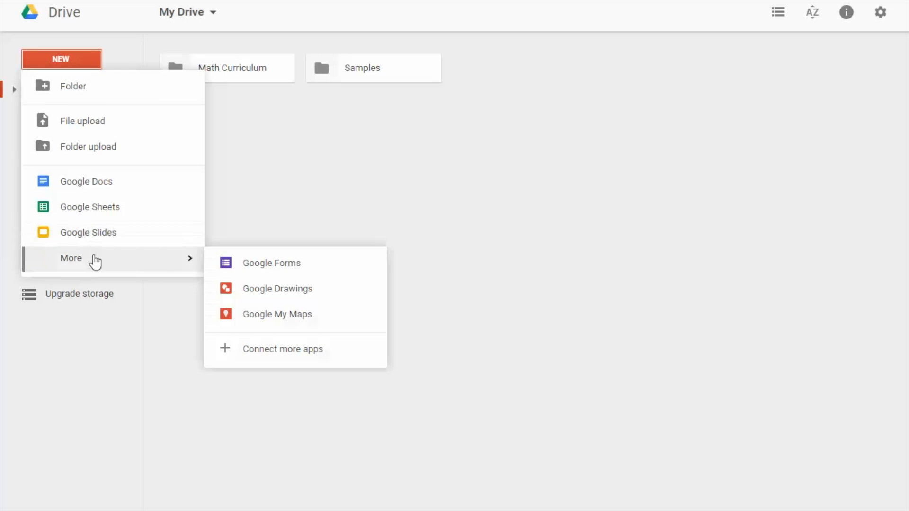
{"action": "mouse_move", "coordinate": [321, 270]}
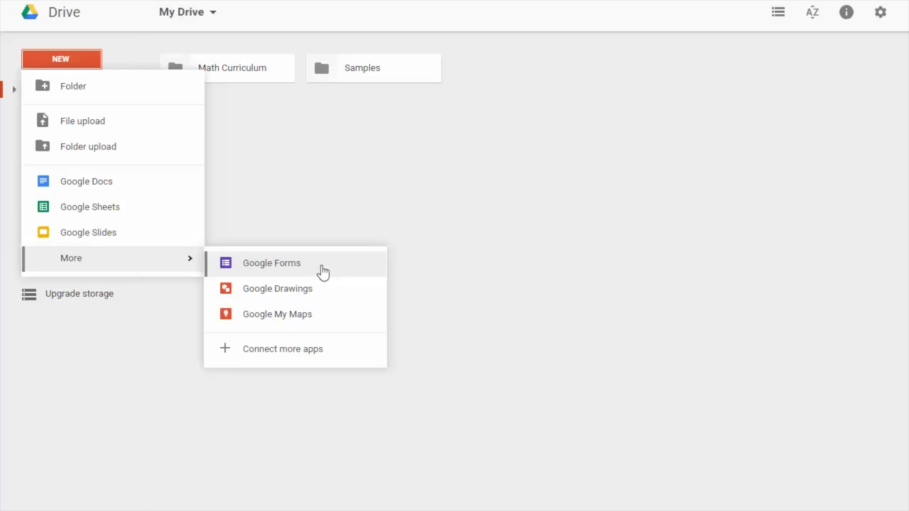
{"action": "left_click", "coordinate": [271, 263]}
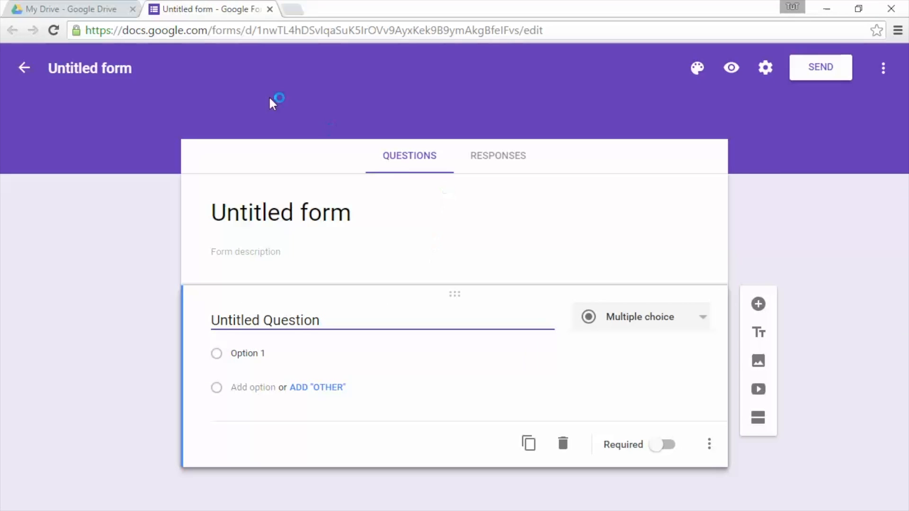
{"action": "mouse_move", "coordinate": [700, 130]}
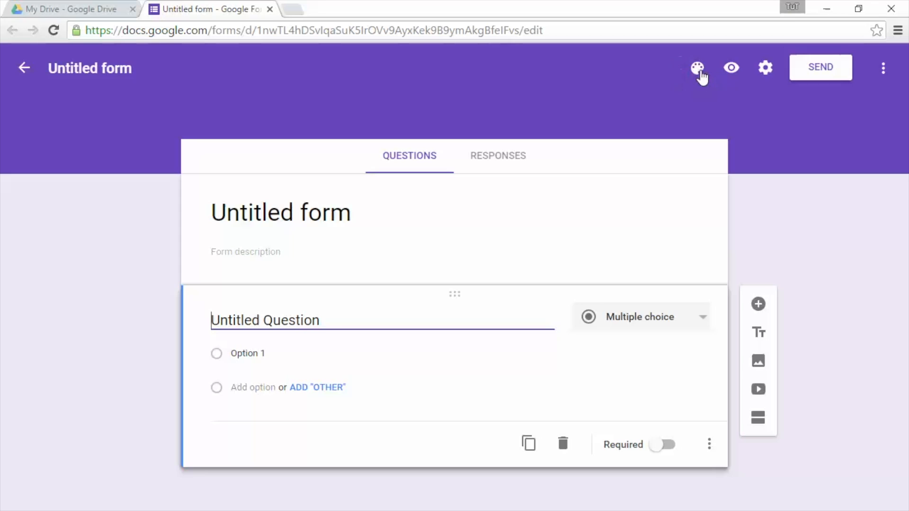
Switch the form theme colour from purple to yellow-green
{"action": "left_click", "coordinate": [698, 68]}
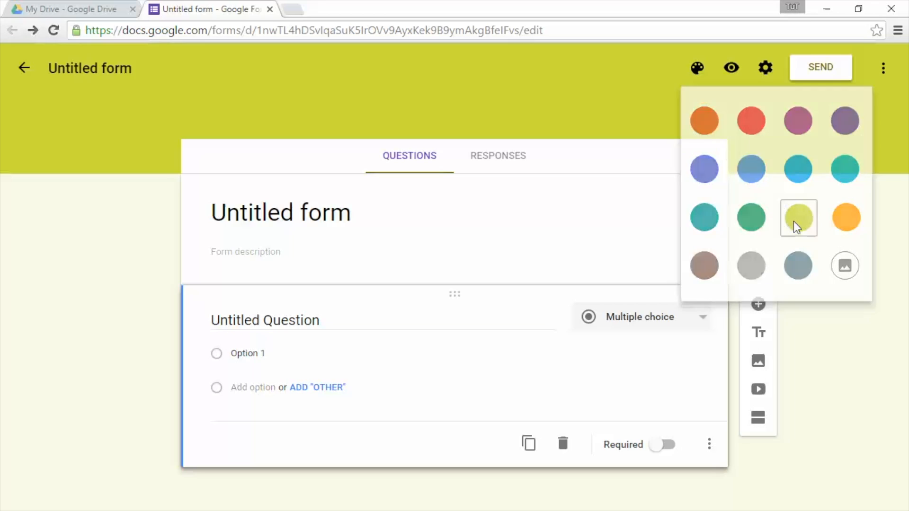
{"action": "left_click", "coordinate": [797, 218]}
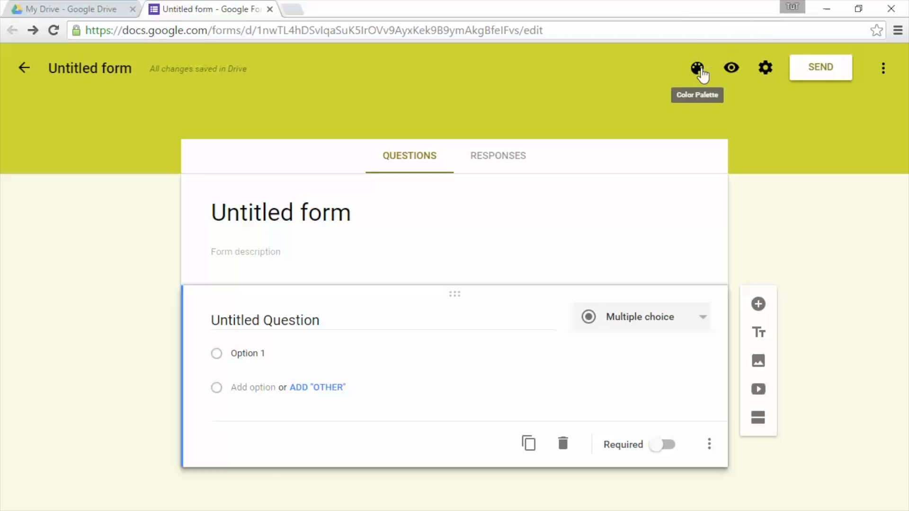
{"action": "left_click", "coordinate": [697, 68]}
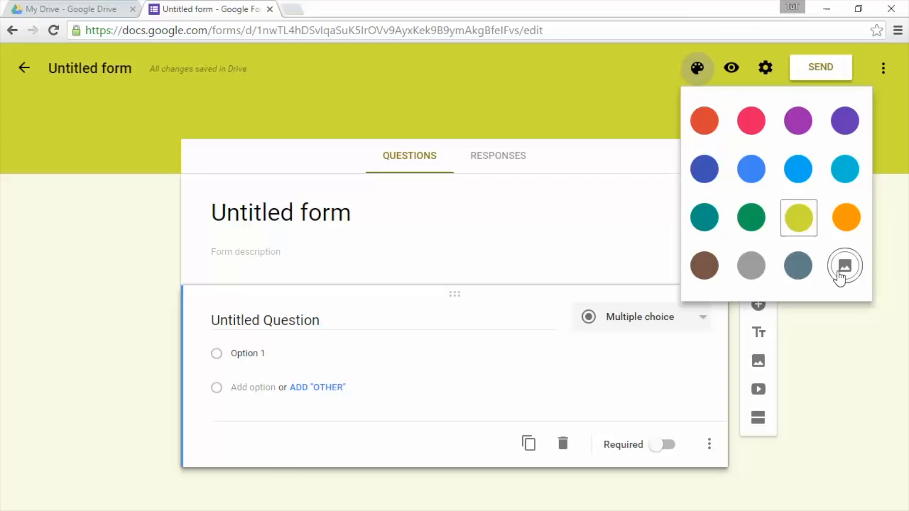
Upload the tech-illustration photo and use a cropped strip as the header image
{"action": "left_click", "coordinate": [843, 265]}
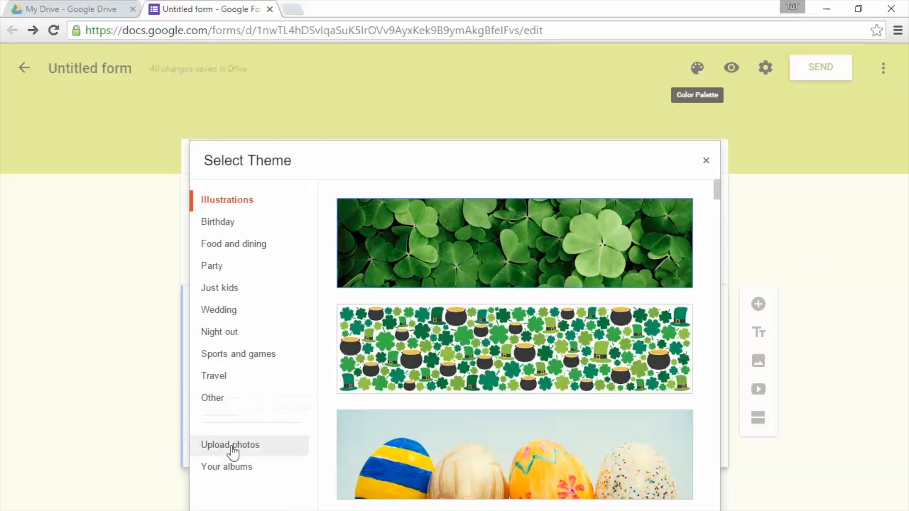
{"action": "left_click", "coordinate": [230, 445]}
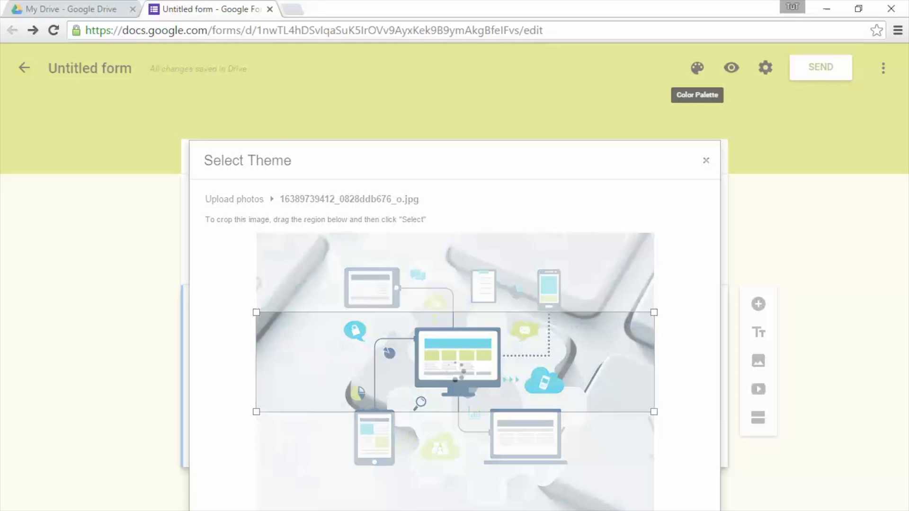
{"action": "left_click", "coordinate": [706, 160]}
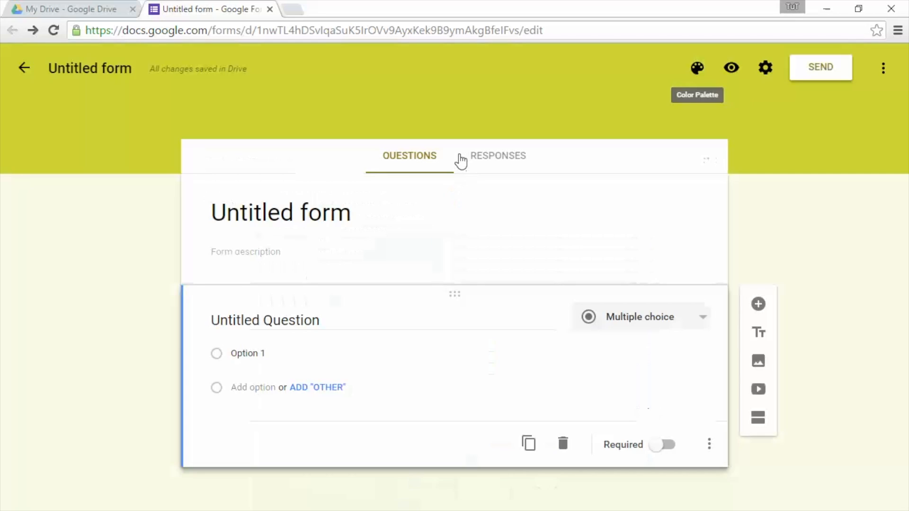
Preview the form showing the tech-illustration header and light-blue background
{"action": "left_click", "coordinate": [697, 67]}
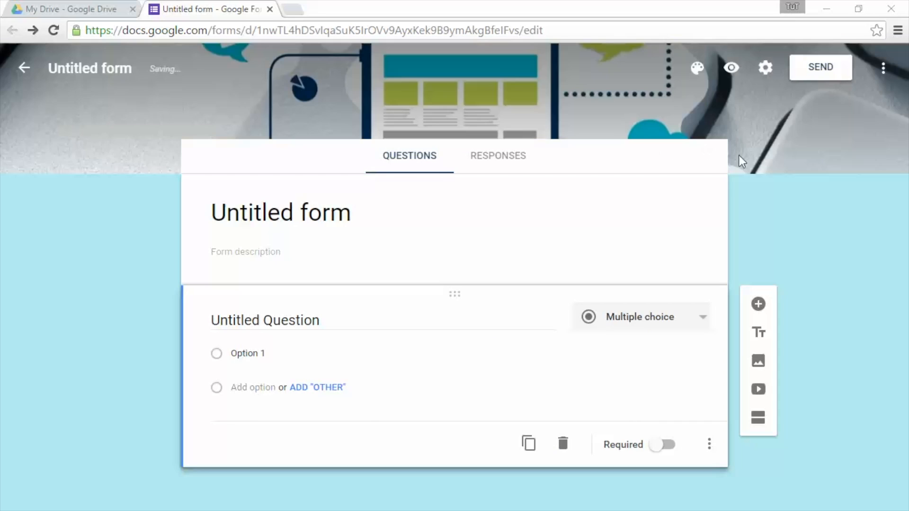
{"action": "mouse_move", "coordinate": [697, 68]}
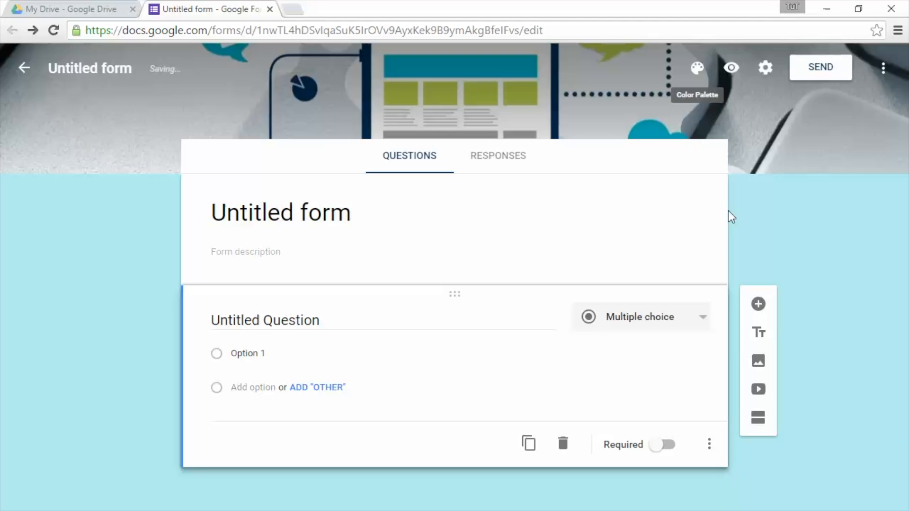
{"action": "mouse_move", "coordinate": [817, 135]}
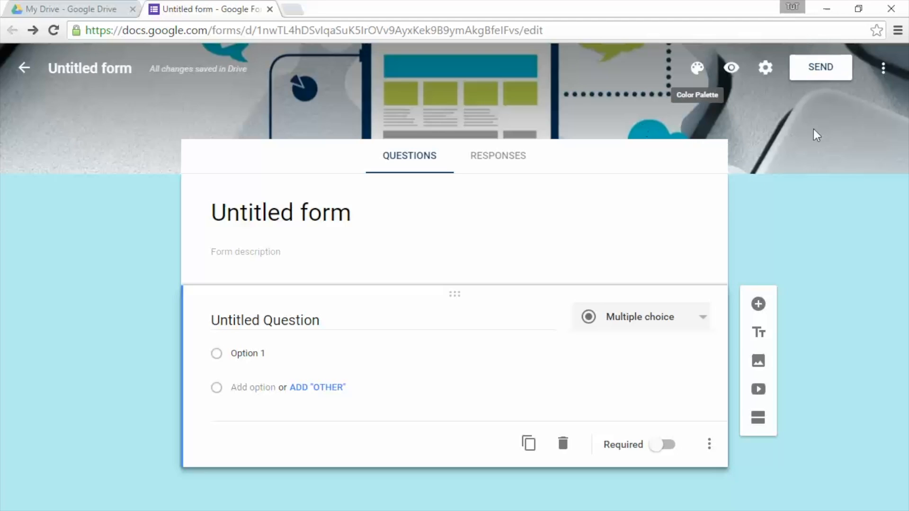
{"action": "mouse_move", "coordinate": [731, 67]}
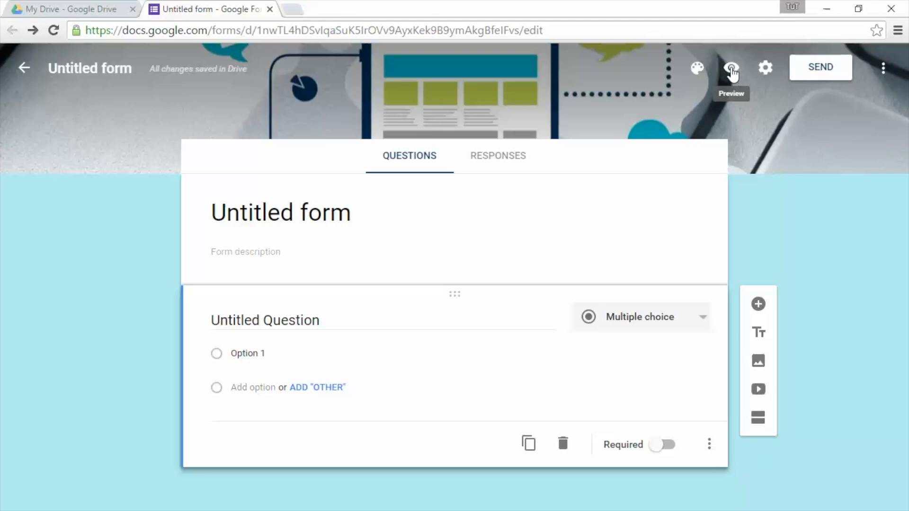
{"action": "left_click", "coordinate": [731, 67]}
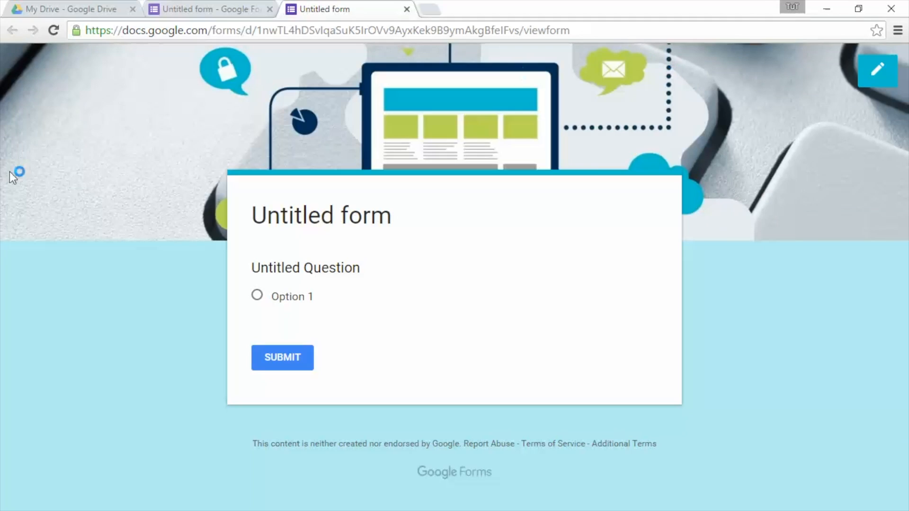